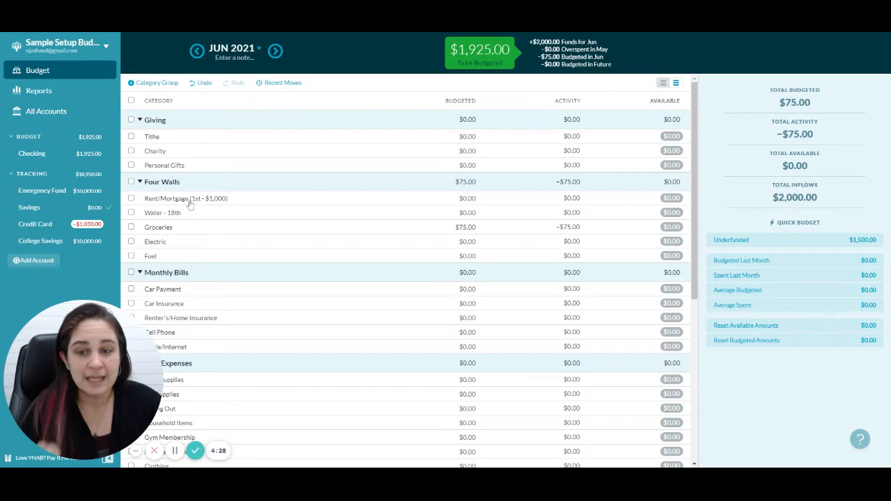
# Begin a new Checking transaction dated 07/01/2021 that repeats monthly
pyautogui.click(185, 197)
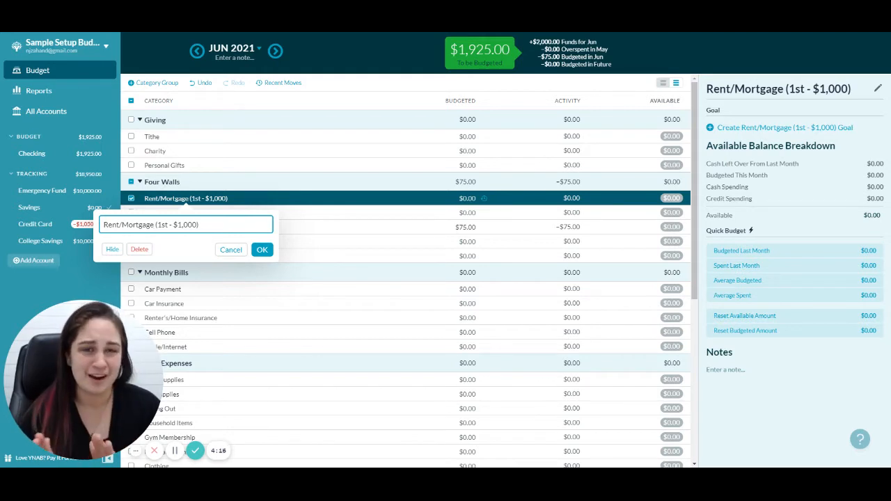
pyautogui.moveTo(281, 197)
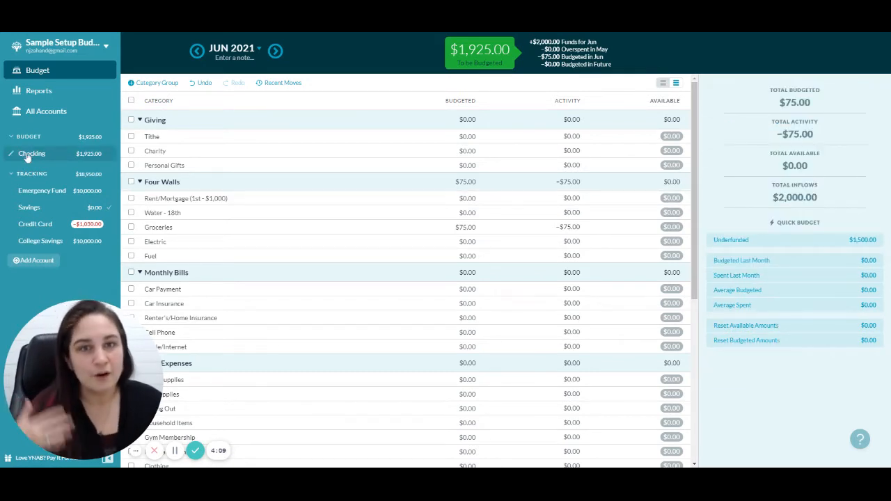
pyautogui.click(31, 153)
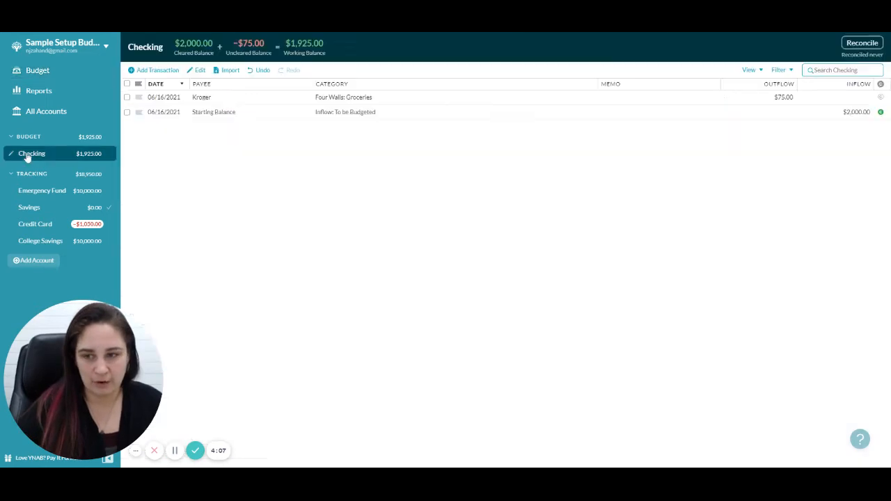
pyautogui.click(153, 69)
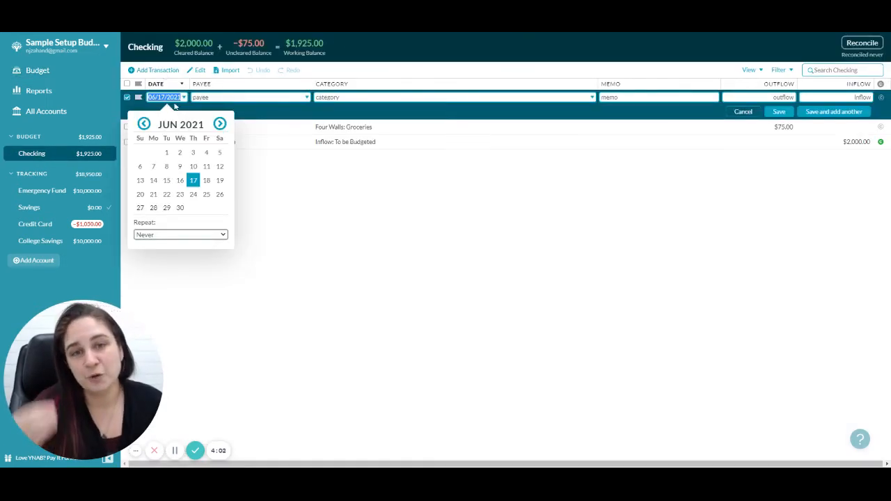
pyautogui.click(220, 124)
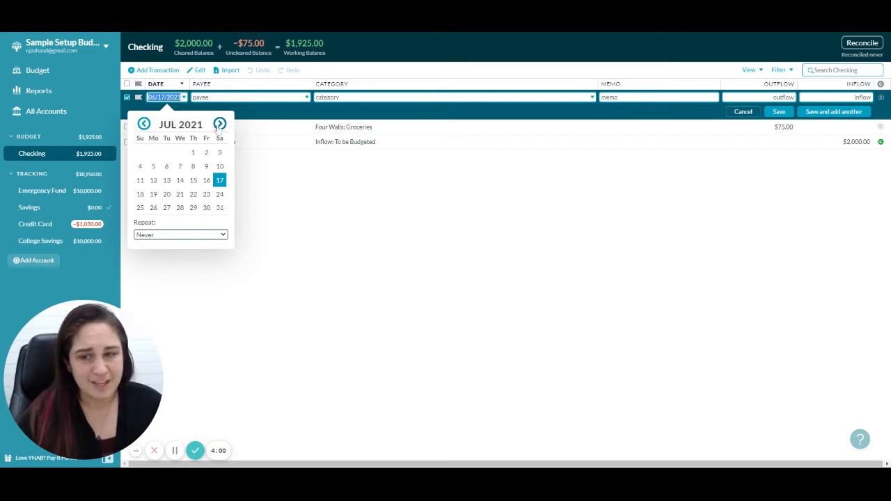
pyautogui.click(192, 151)
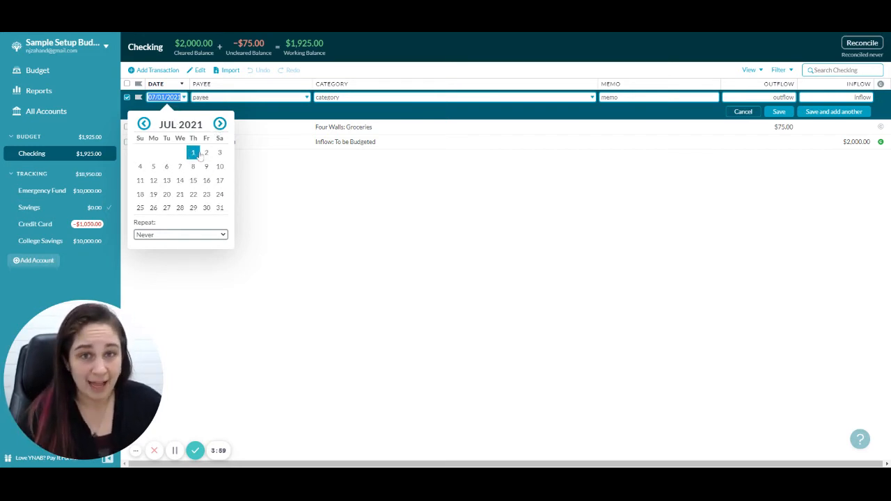
pyautogui.moveTo(206, 152)
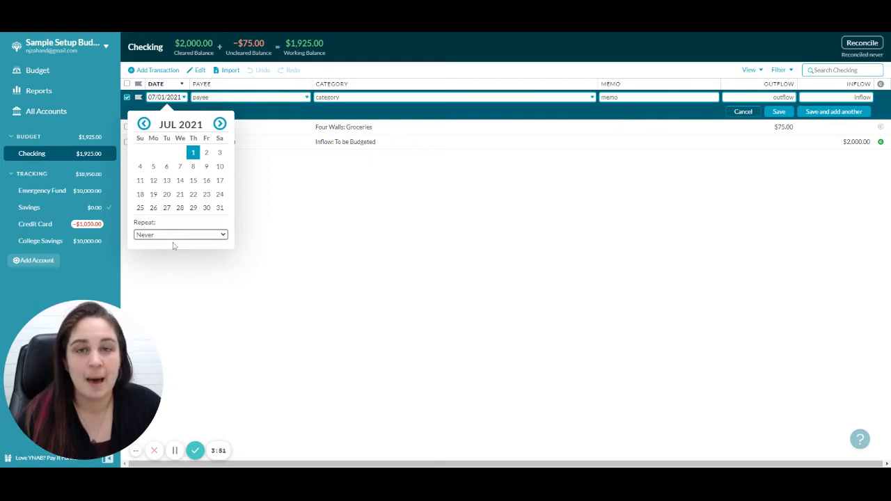
pyautogui.click(180, 234)
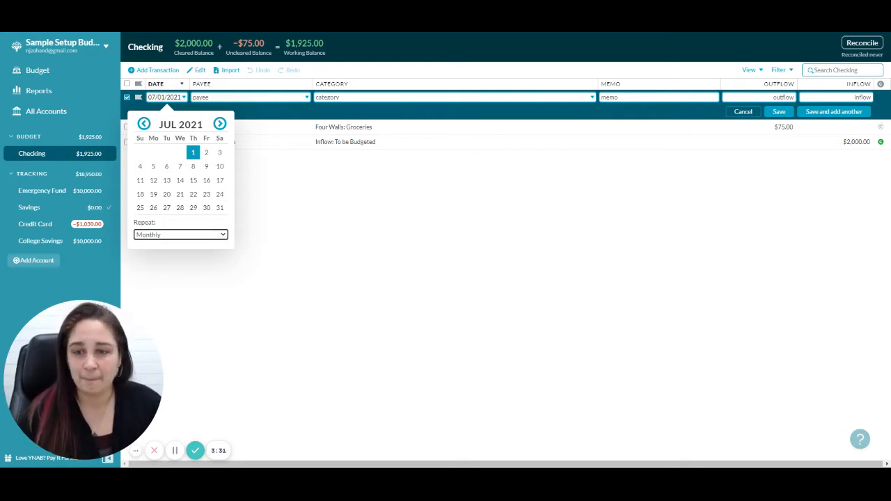
# Set payee Mortgage Company, category Rent/Mortgage, outflow 1000, and save it
pyautogui.write('Mortgage Company')
pyautogui.click(453, 96)
pyautogui.write('ren')
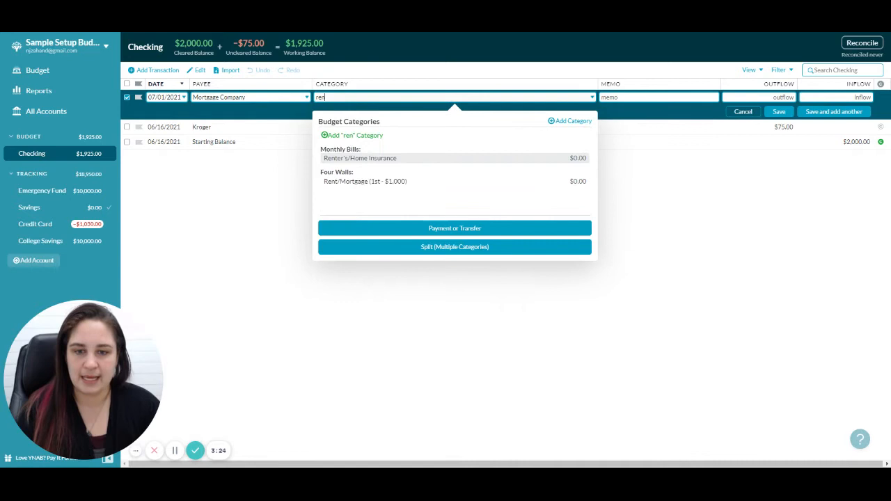
pyautogui.click(365, 181)
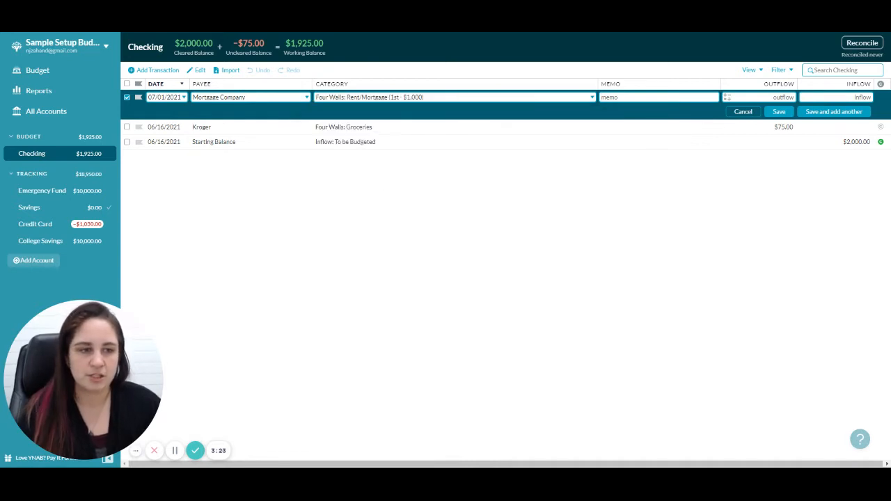
pyautogui.write('1000')
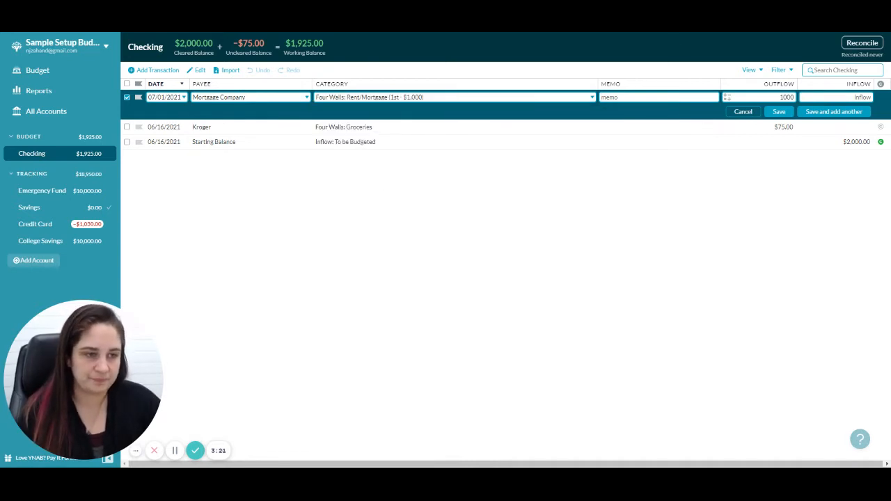
pyautogui.click(778, 111)
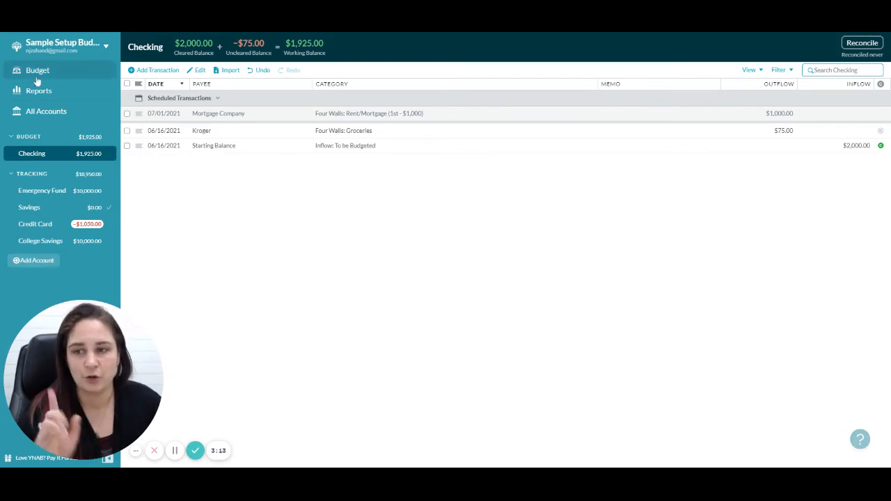
# Return to the budget and advance it to July 2021
pyautogui.click(38, 69)
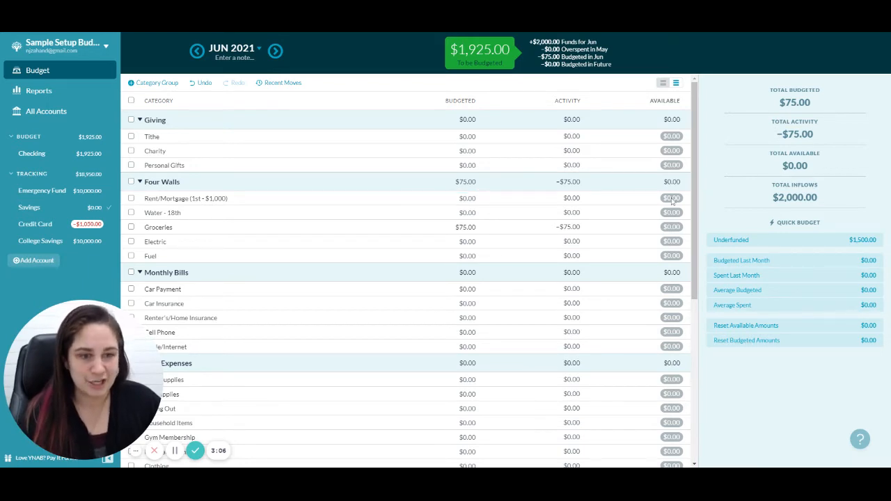
pyautogui.click(274, 50)
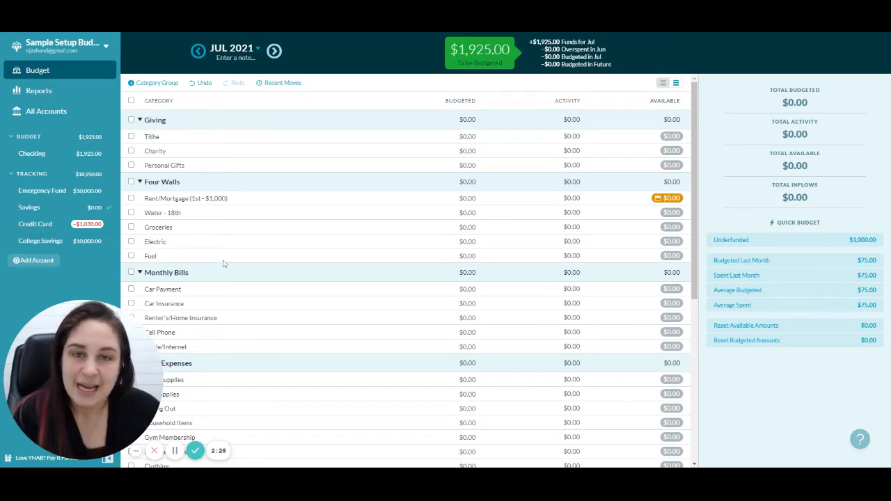
pyautogui.moveTo(207, 259)
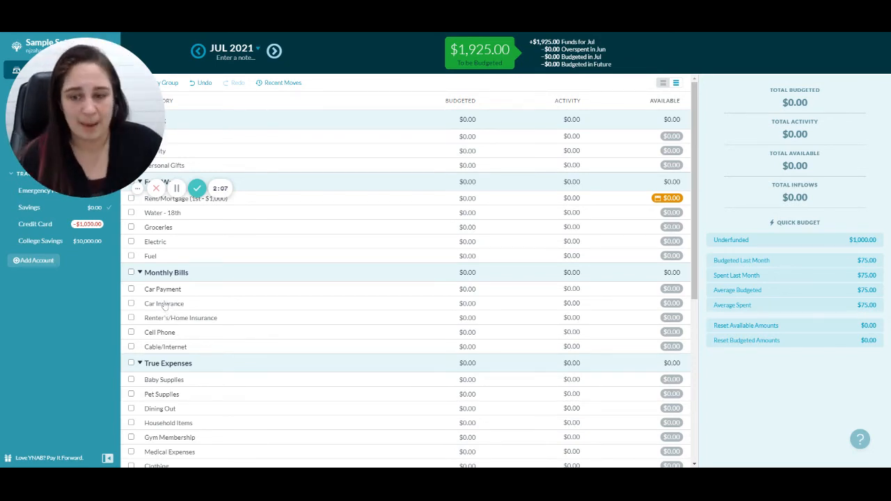
# Rename the category to 'Car Insurance - ($900 every 6 months)'
pyautogui.click(164, 303)
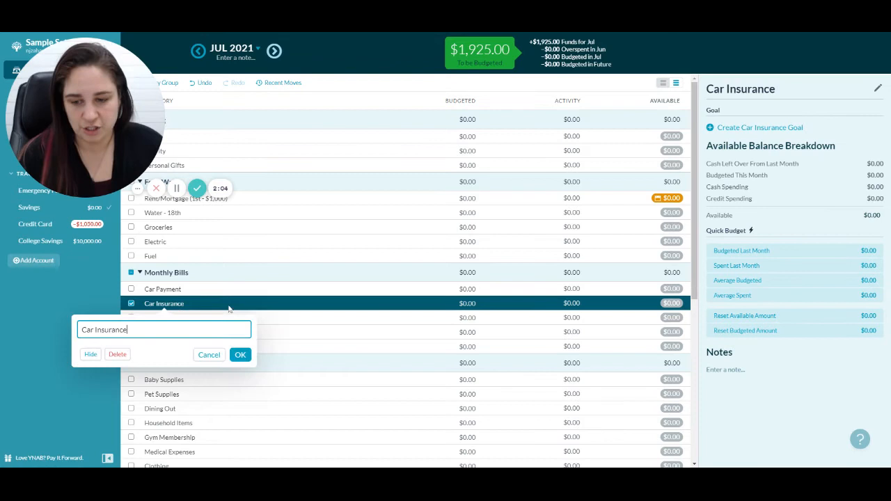
pyautogui.write('-')
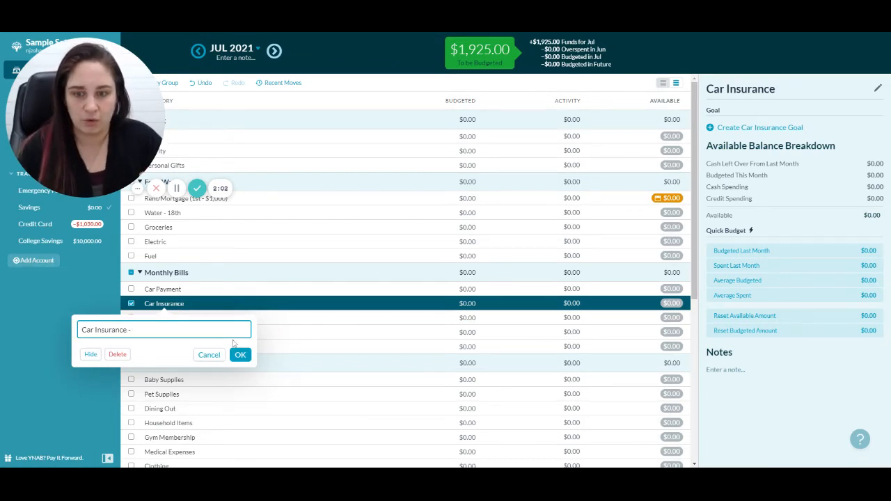
pyautogui.write('(')
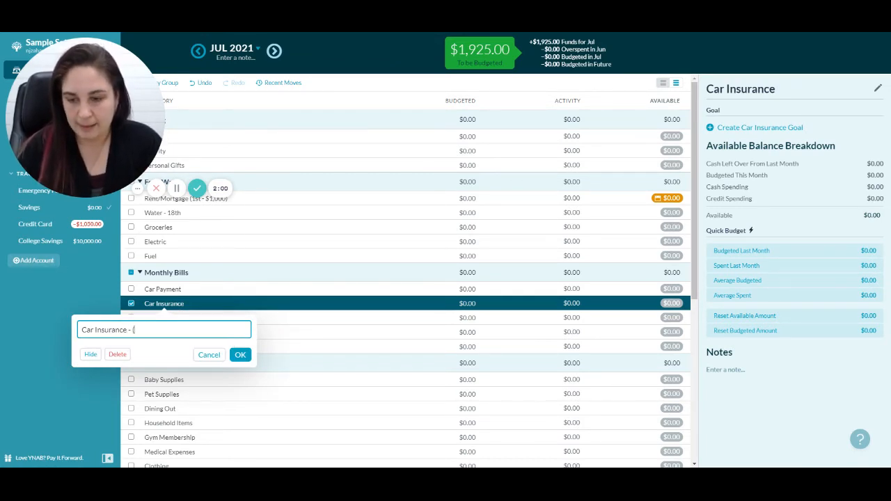
pyautogui.write('$')
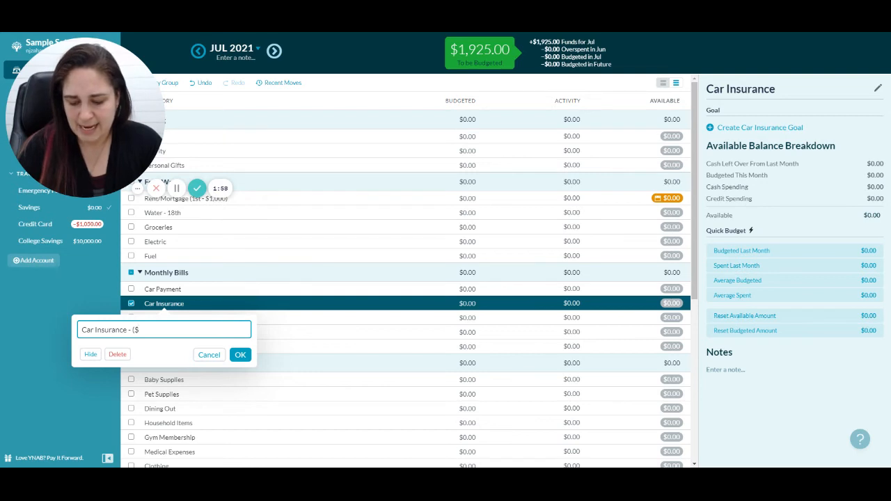
pyautogui.write('900 every')
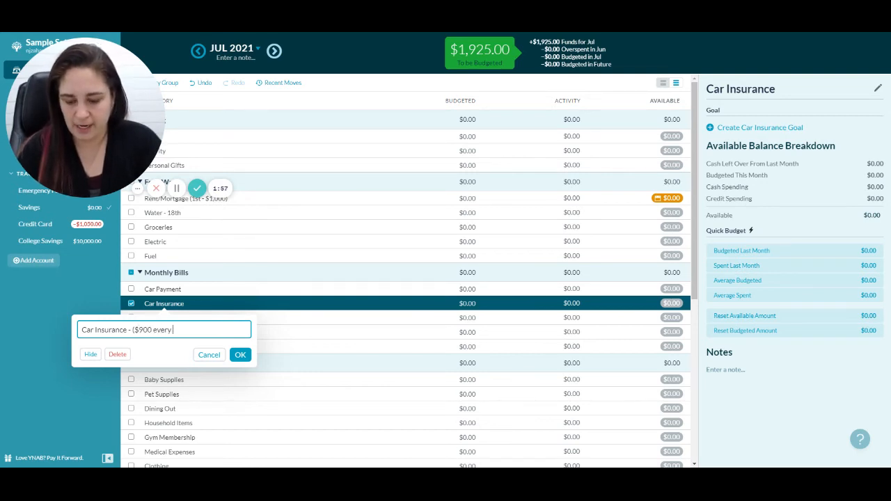
pyautogui.write('6 months)')
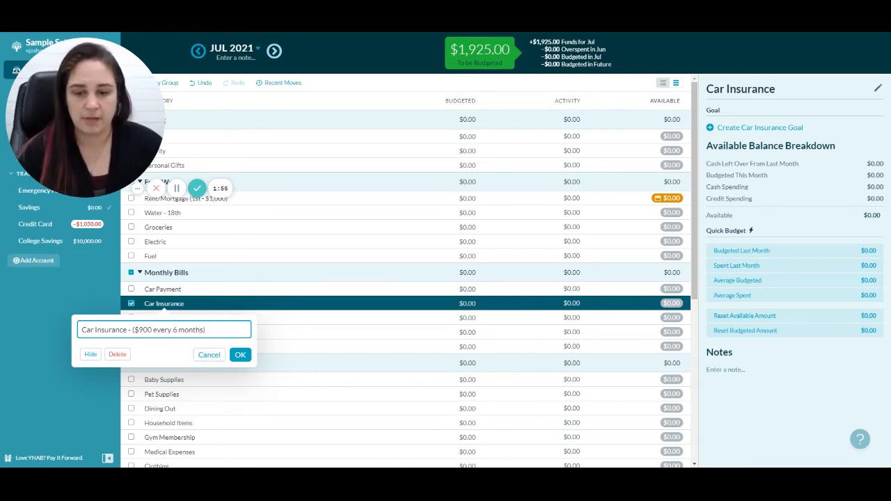
pyautogui.click(240, 355)
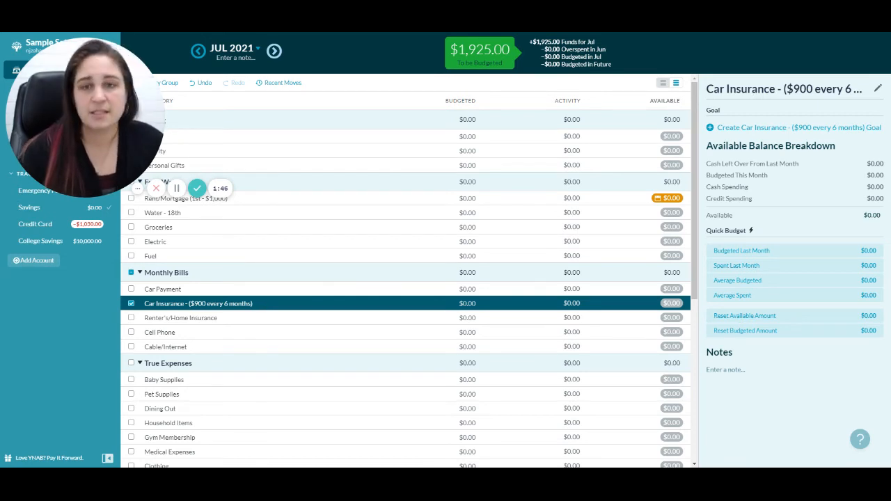
pyautogui.moveTo(271, 288)
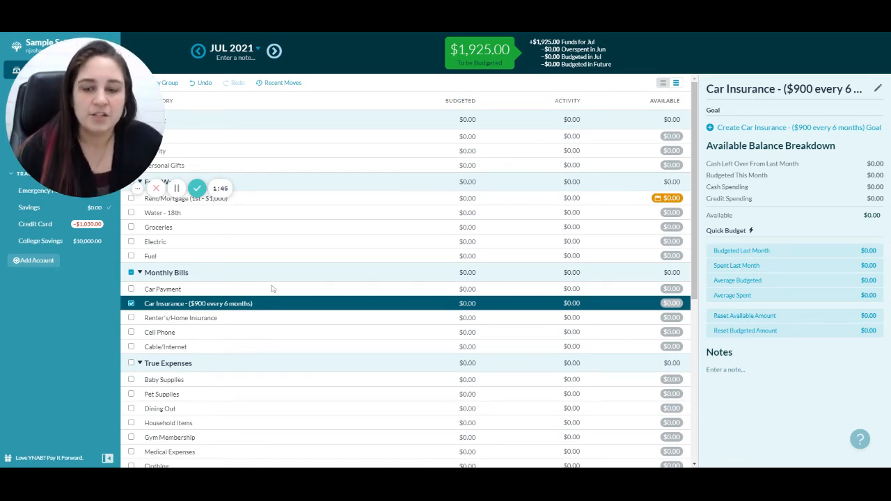
# Draft a 900 Car Insurance goal due by December 17, 2021, then review the goal types
pyautogui.click(459, 303)
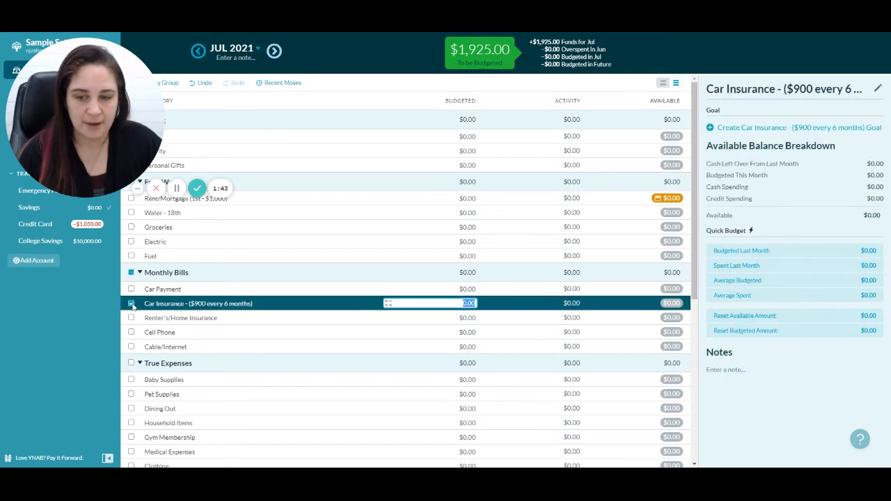
pyautogui.moveTo(748, 135)
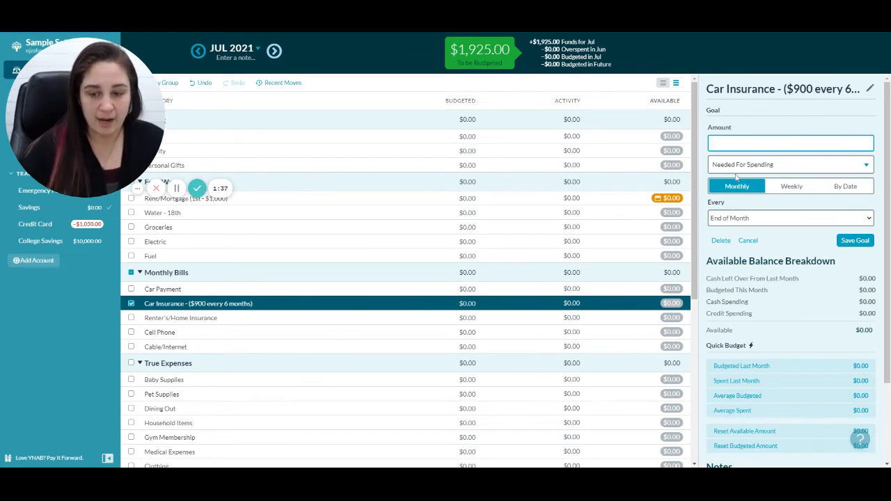
pyautogui.write('900')
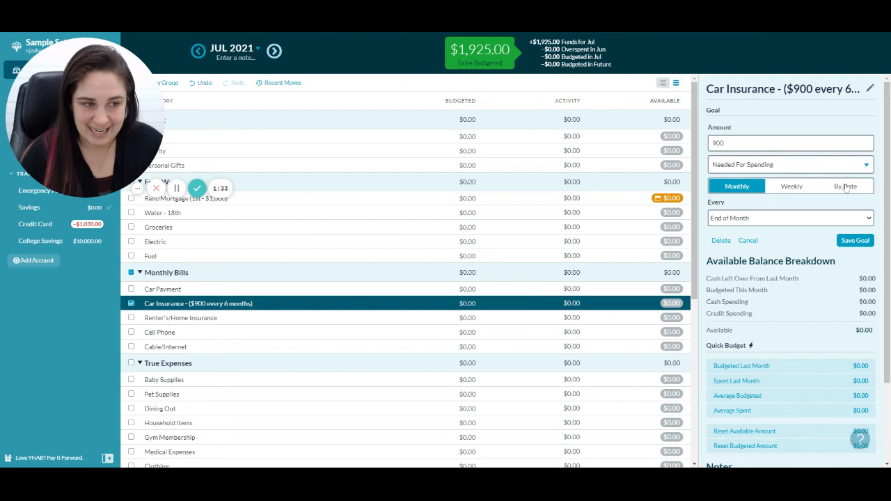
pyautogui.click(845, 186)
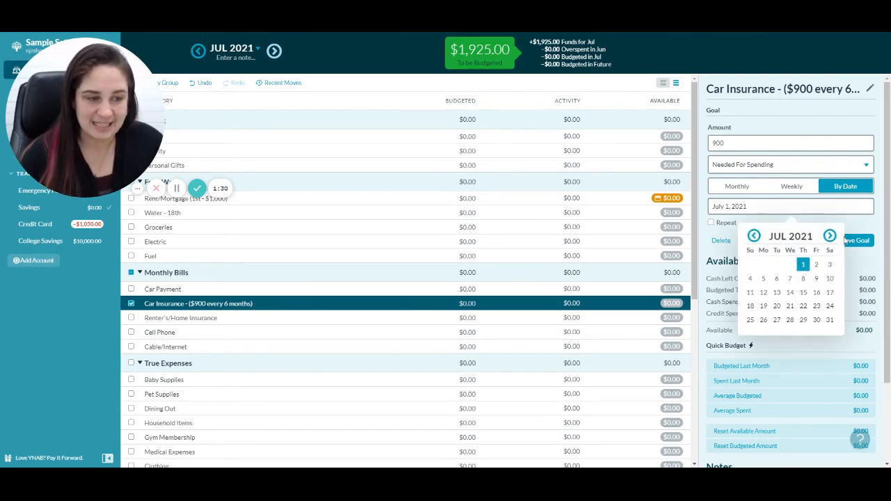
pyautogui.click(829, 237)
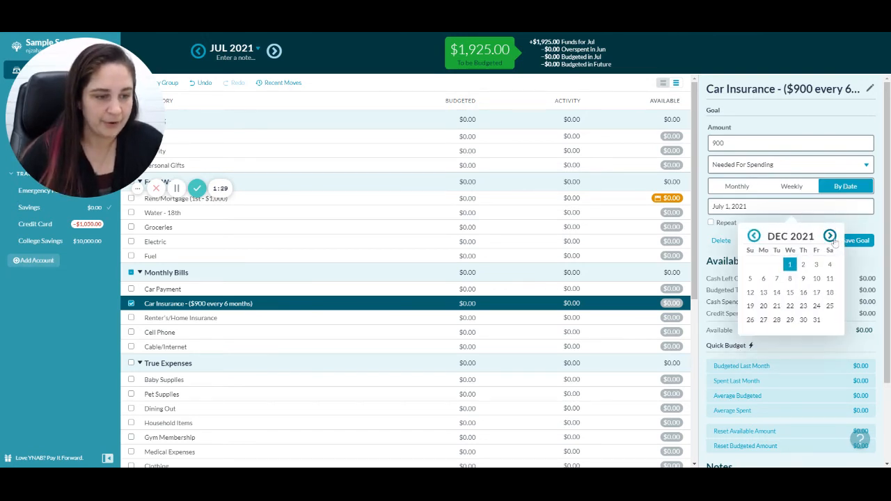
pyautogui.click(816, 292)
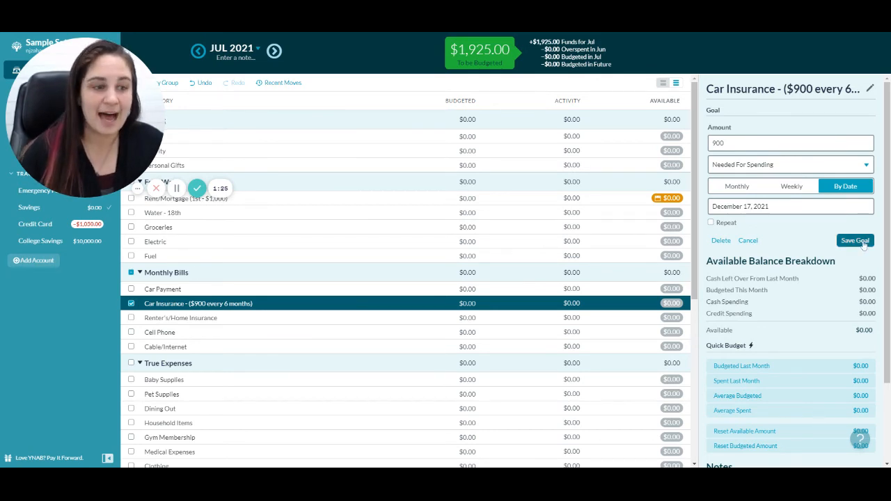
pyautogui.click(790, 164)
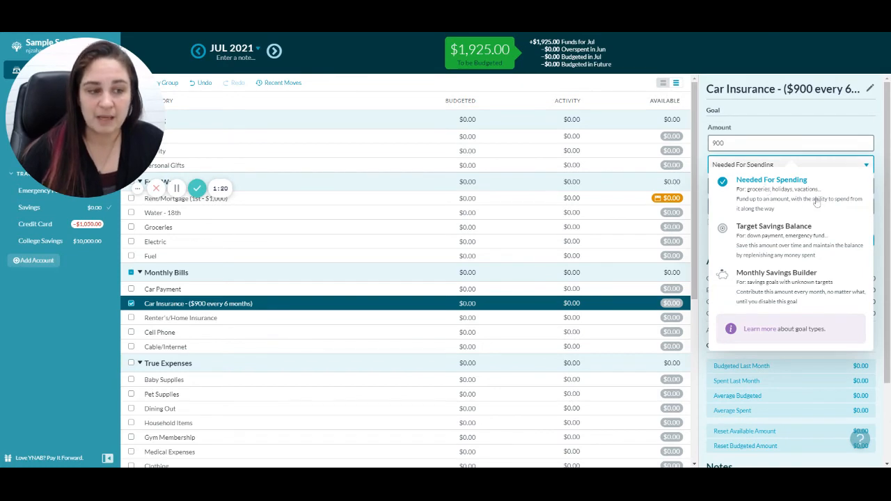
pyautogui.moveTo(832, 217)
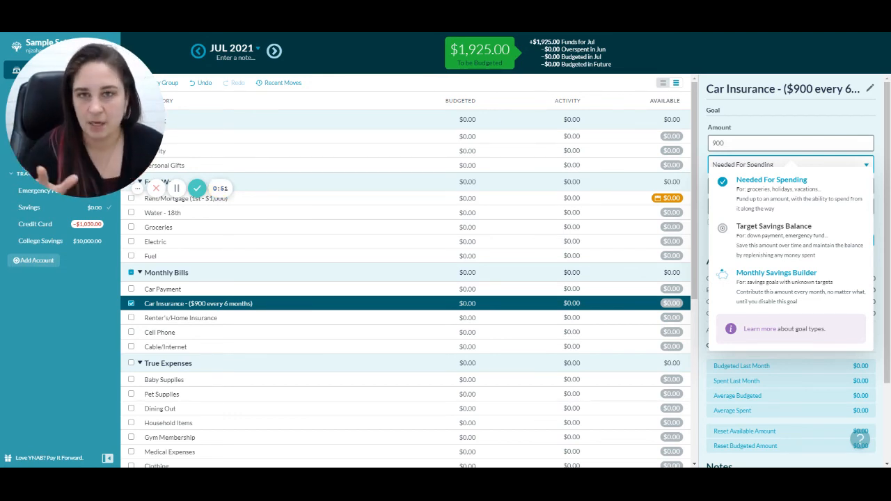
pyautogui.moveTo(810, 202)
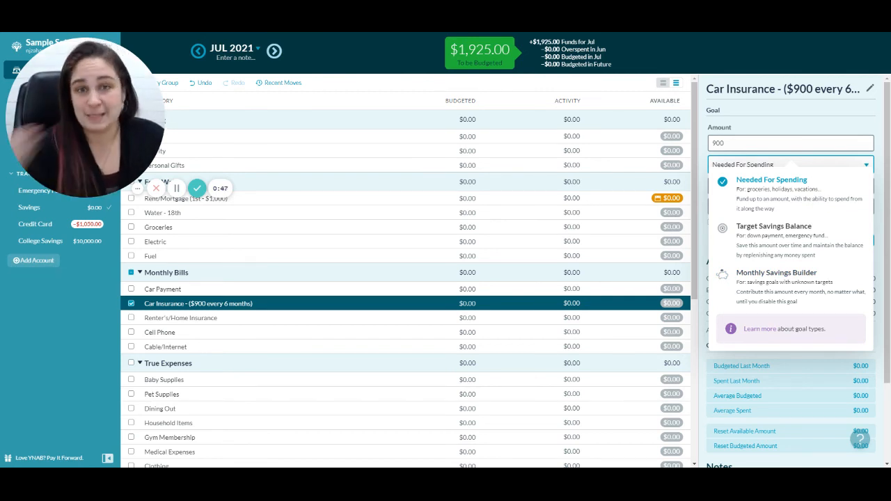
# Keep Needed For Spending, make the $900 goal repeat every 6 months, and save it
pyautogui.click(771, 179)
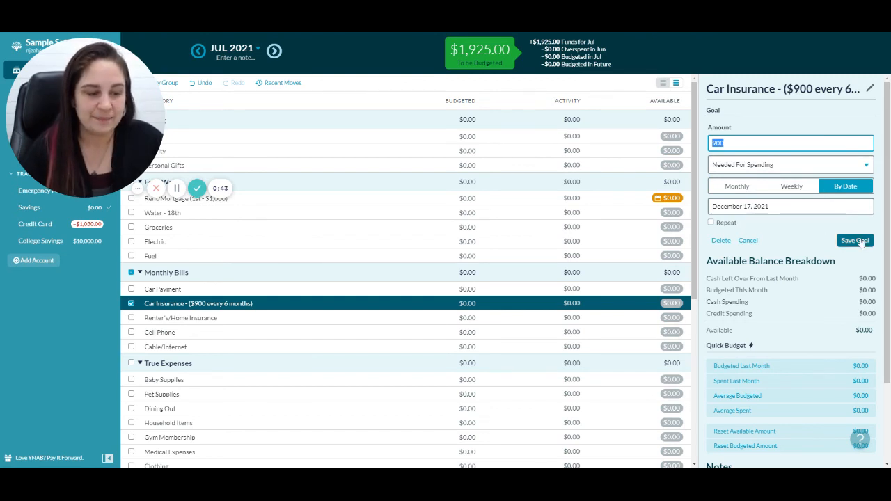
pyautogui.click(710, 222)
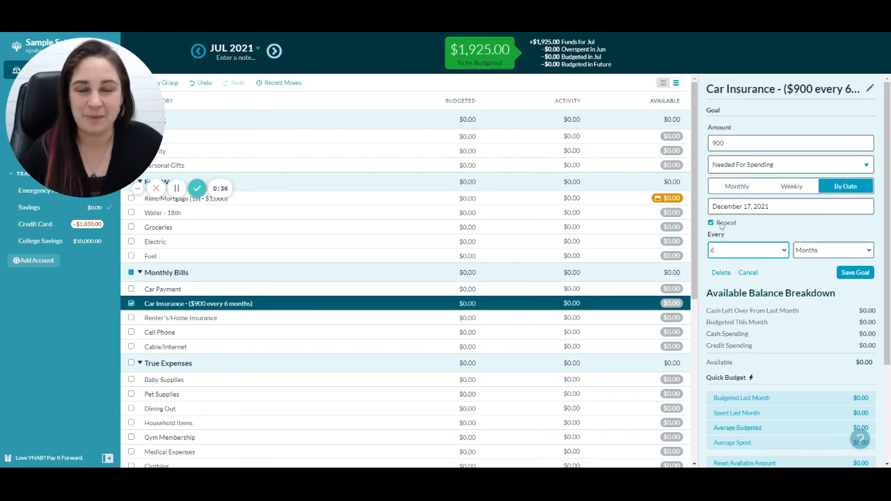
pyautogui.moveTo(766, 261)
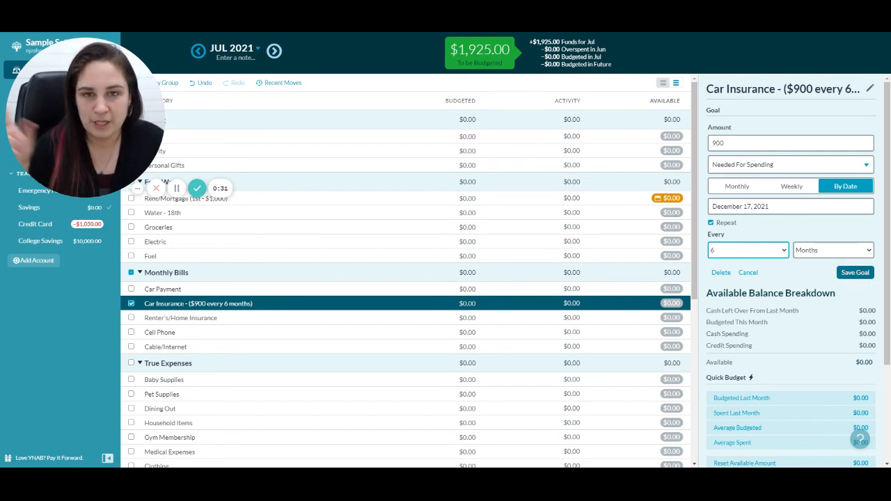
pyautogui.click(855, 272)
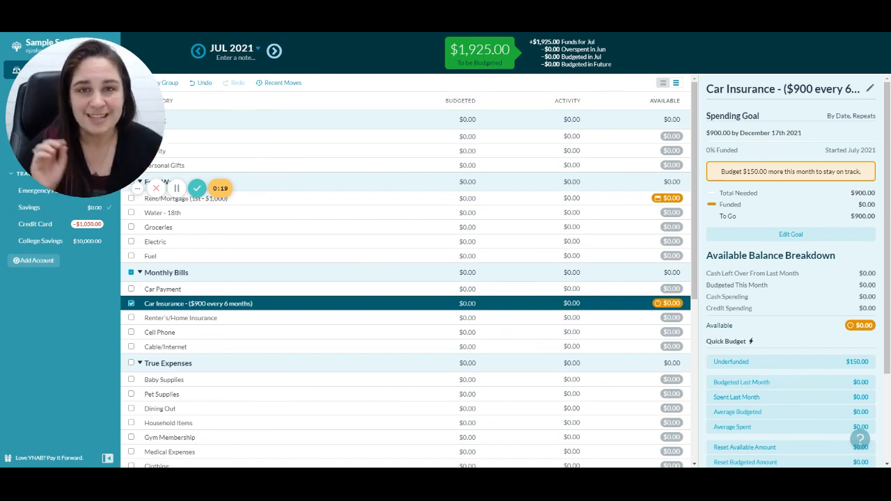
# Quick-budget the underfunded $150.00 to Car Insurance, leaving $1,775.00 to budget
pyautogui.click(468, 304)
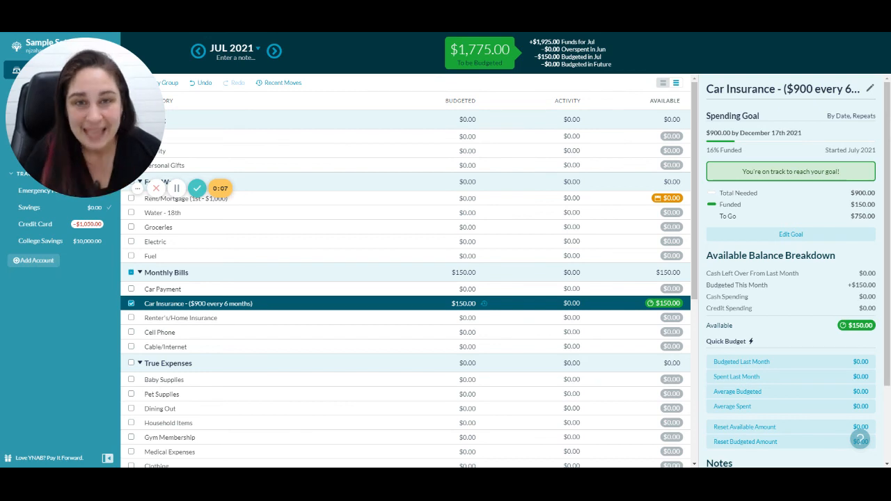
pyautogui.click(429, 150)
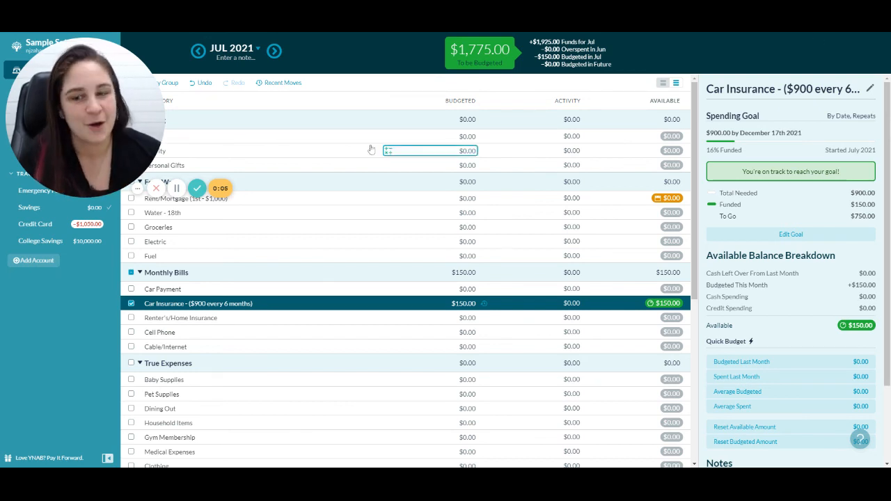